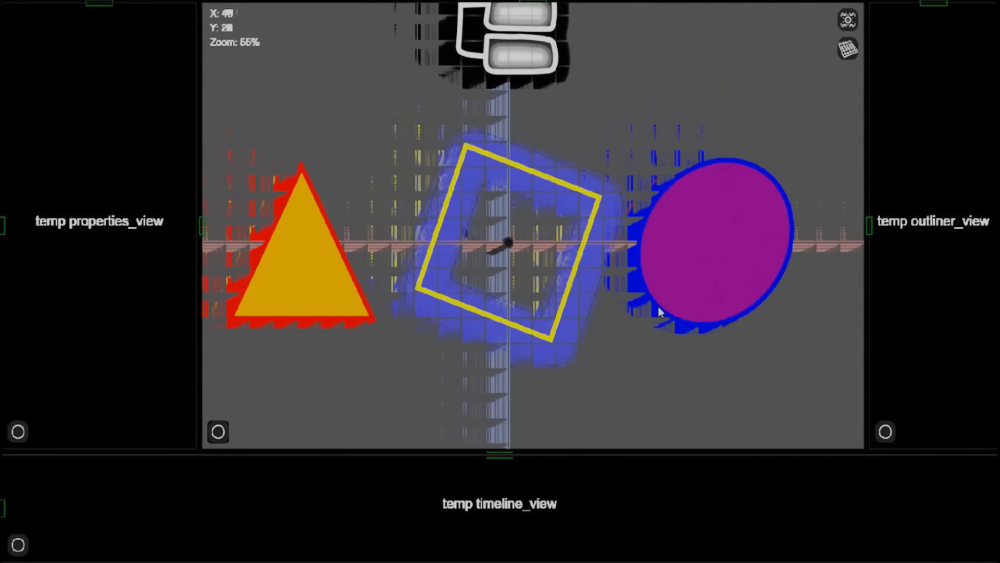
scroll(down, 3)
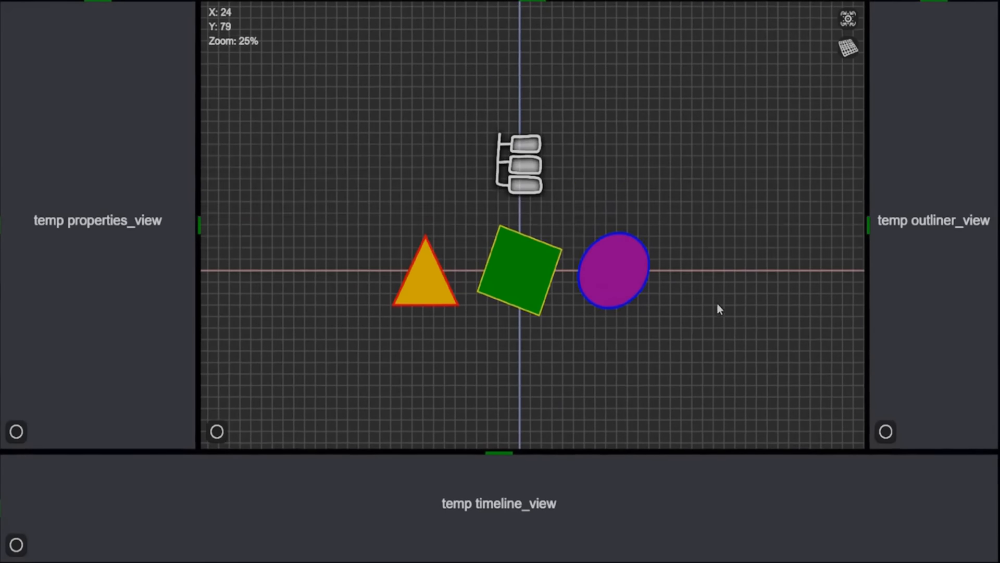
scroll(up, 3)
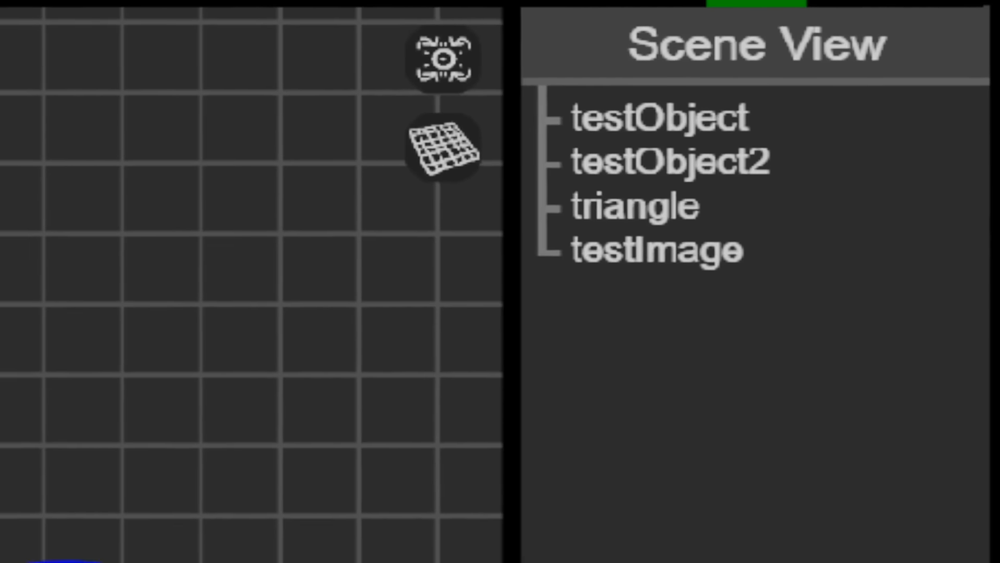
click(668, 161)
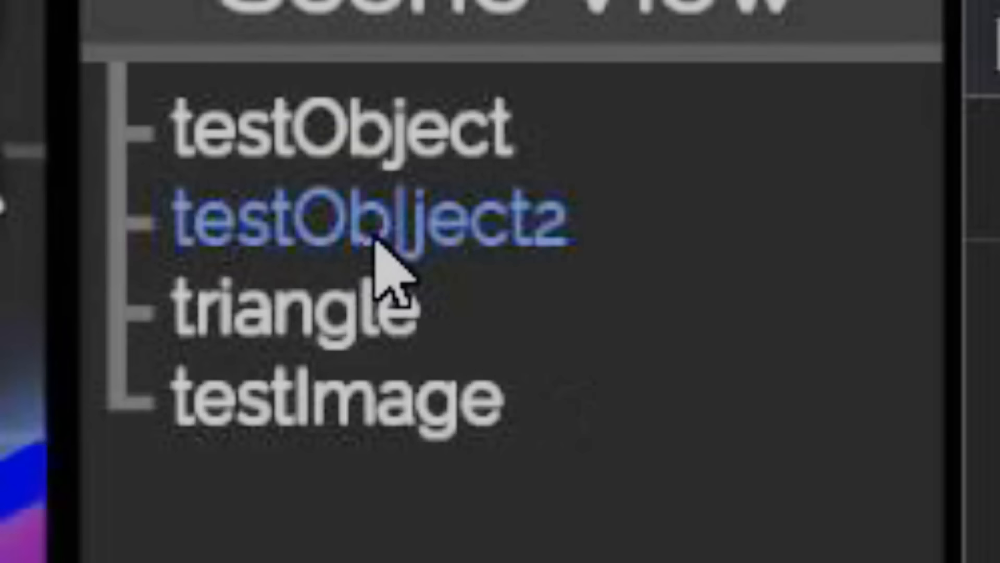